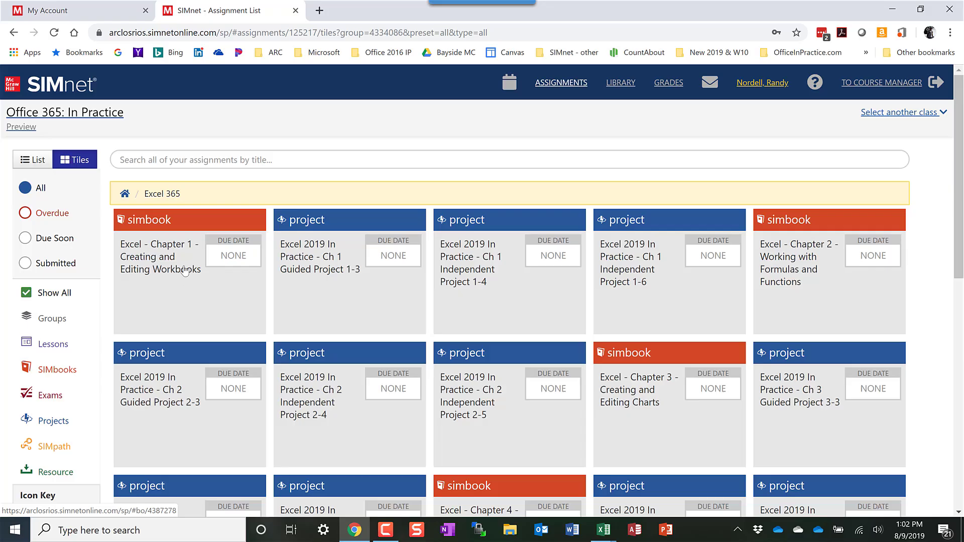
# Step: Launch the Excel Chapter 1 Creating and Editing Workbooks SIMbook reader from the assignment list
pyautogui.click(189, 255)
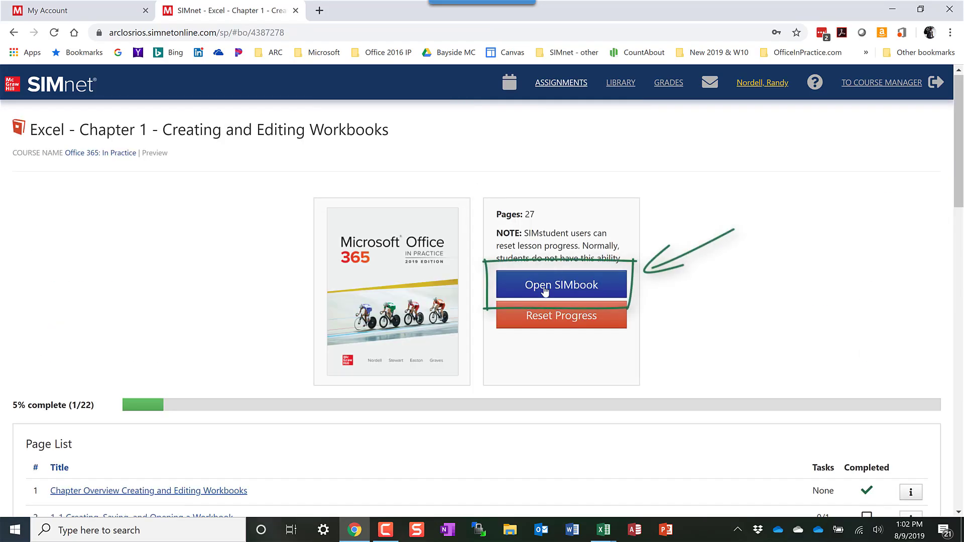
pyautogui.click(560, 285)
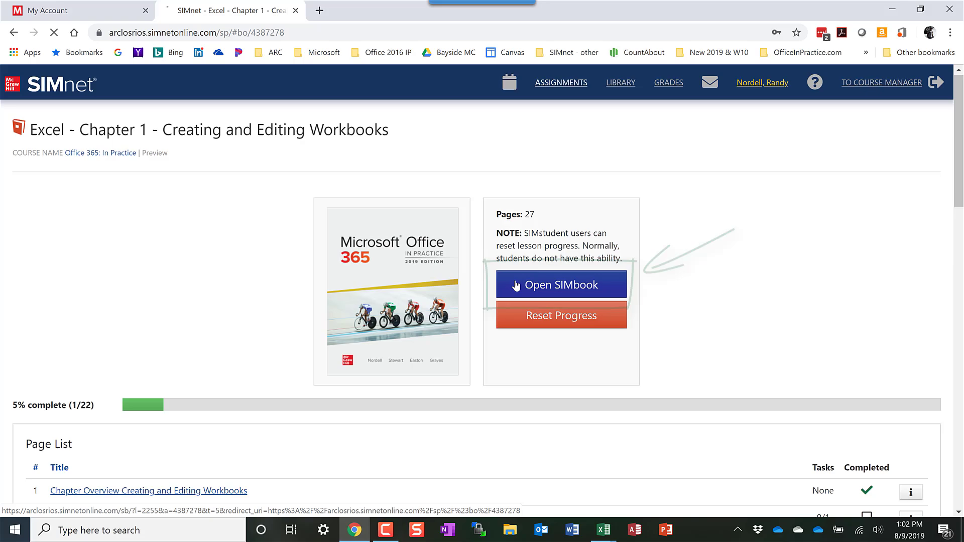
# Step: Show the Chapter 1 contents list with Pause & Practice projects 1-1 through 1-4
pyautogui.click(561, 285)
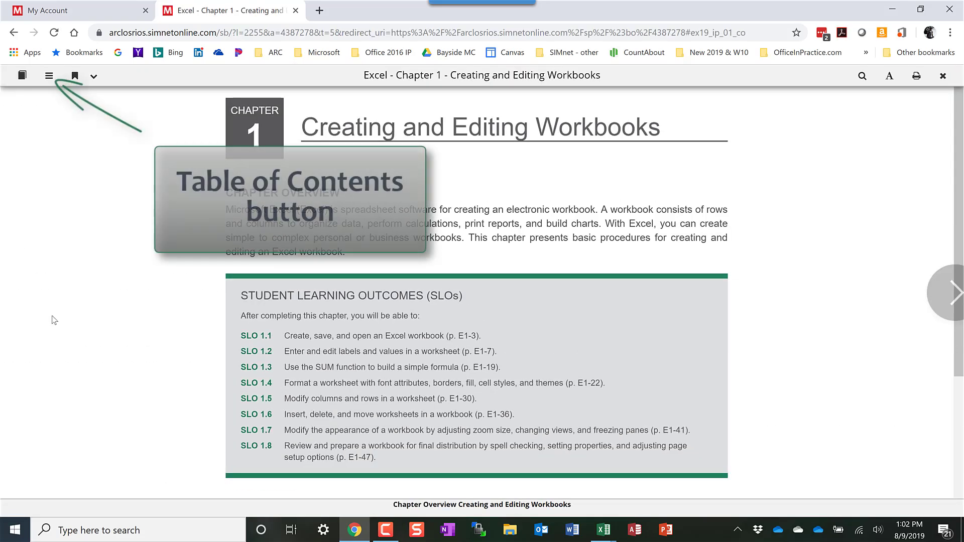
pyautogui.moveTo(48, 76)
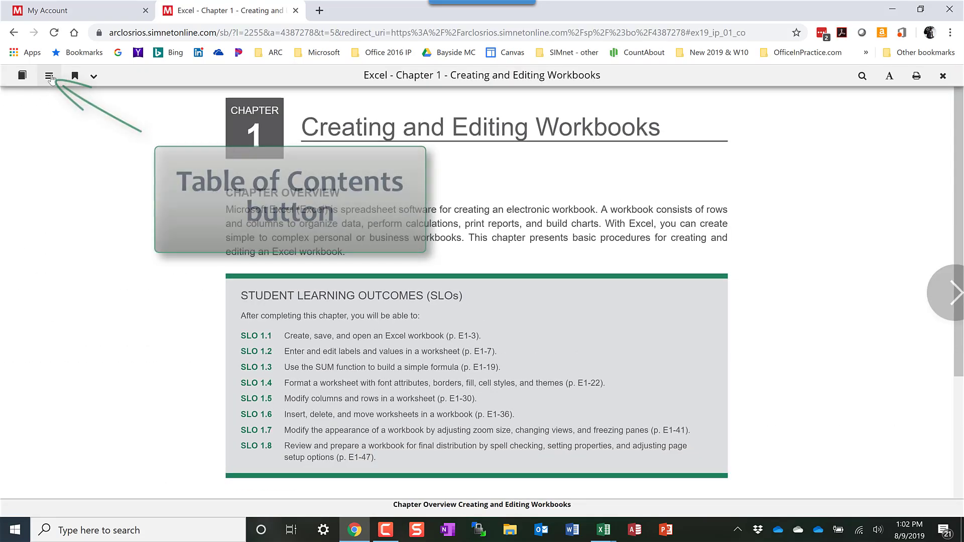
pyautogui.click(49, 76)
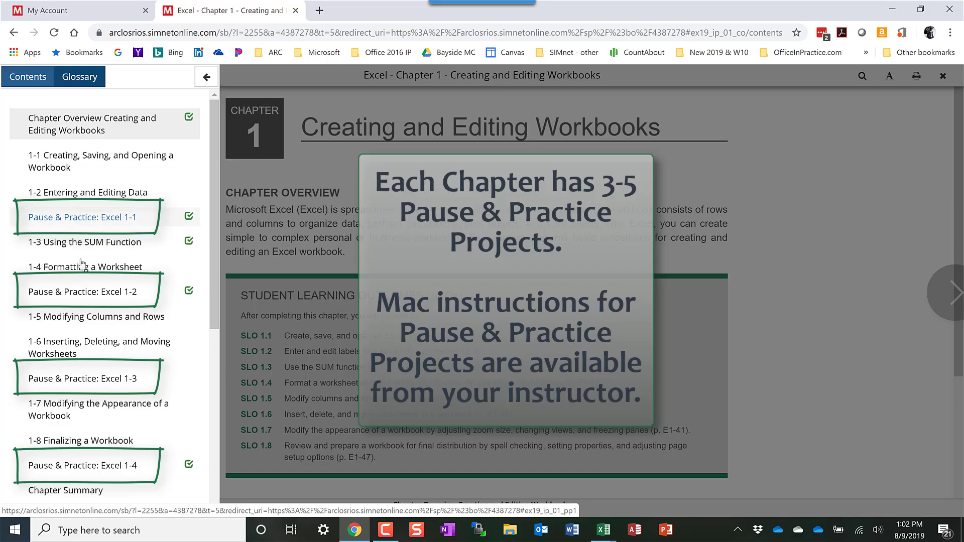
pyautogui.moveTo(82, 217)
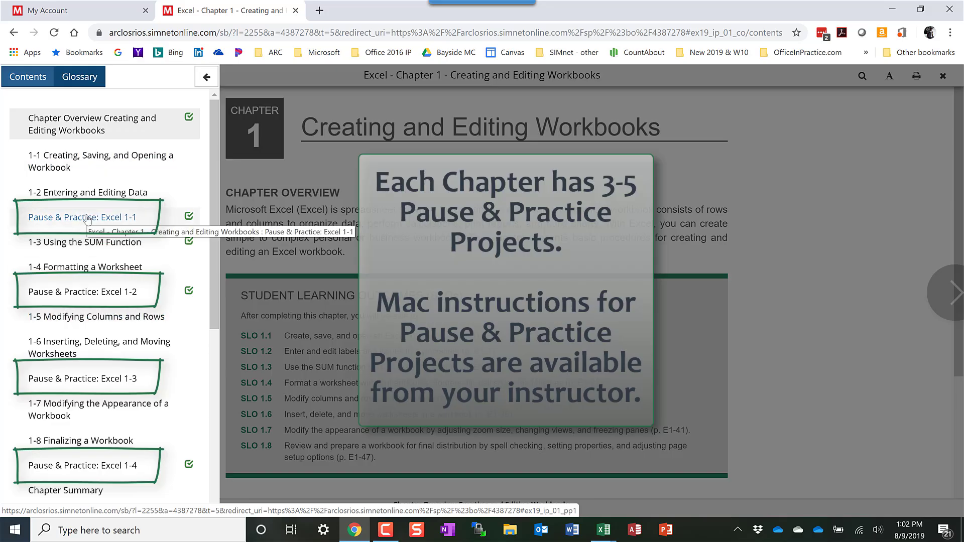
pyautogui.moveTo(96, 460)
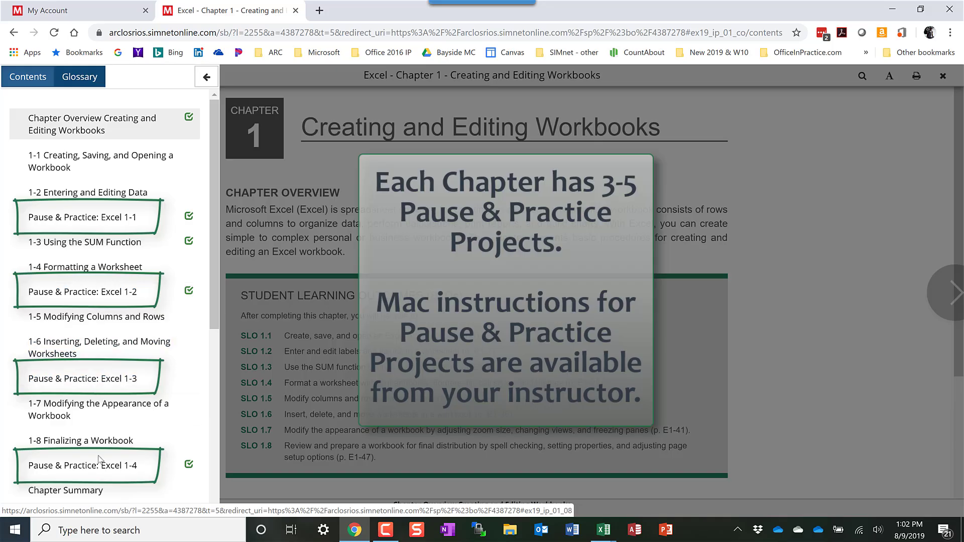
pyautogui.moveTo(82, 217)
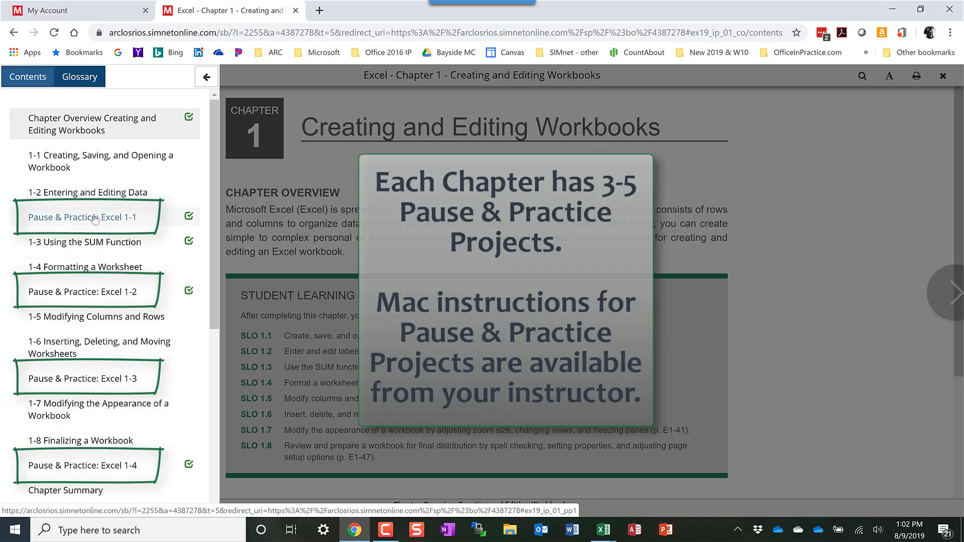
pyautogui.moveTo(81, 217)
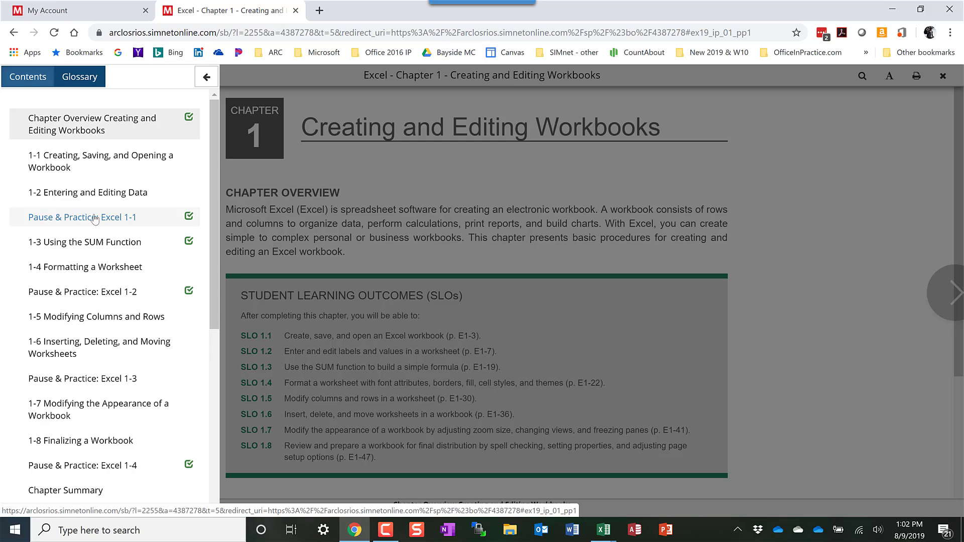
# Step: Go to the Pause & Practice: Excel 1-1 project page from the contents list
pyautogui.click(81, 217)
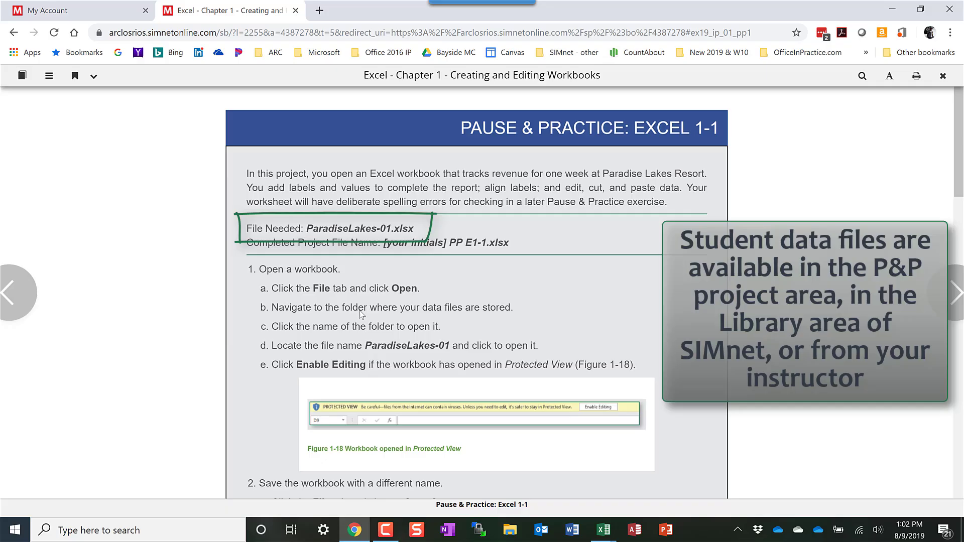
pyautogui.moveTo(259, 226)
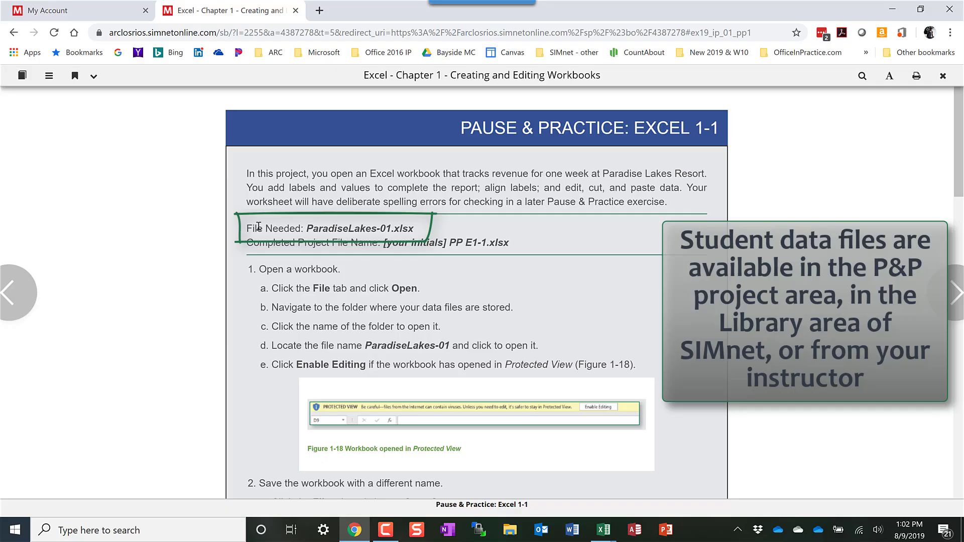
pyautogui.moveTo(288, 253)
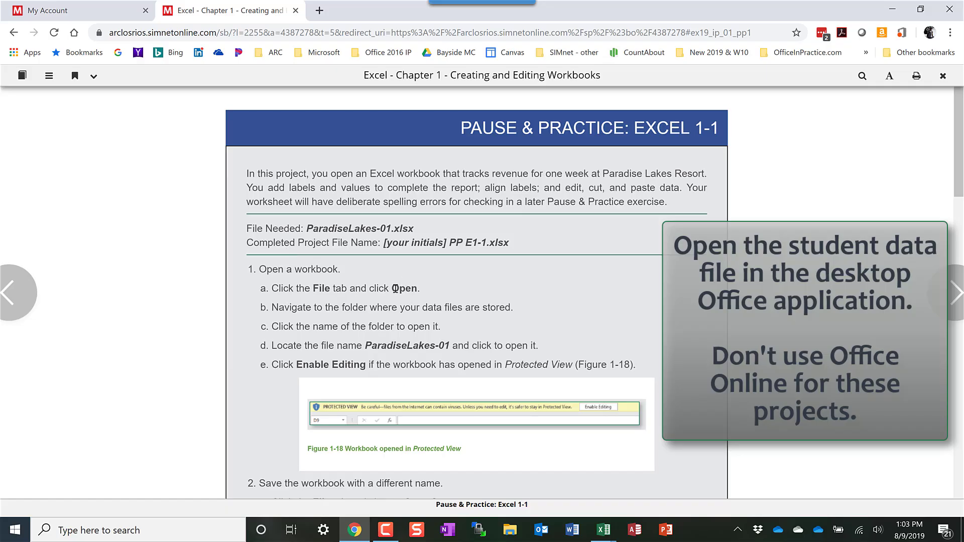
# Step: Read the Excel 1-1 steps down to Figure 1-19 and continue to the Excel 1-2 project page
pyautogui.scroll(-3)
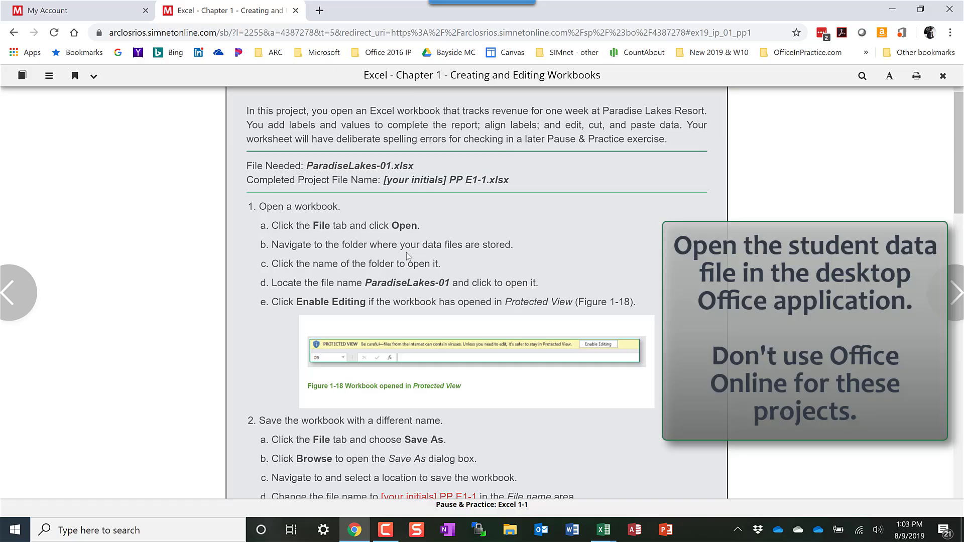
pyautogui.scroll(-3)
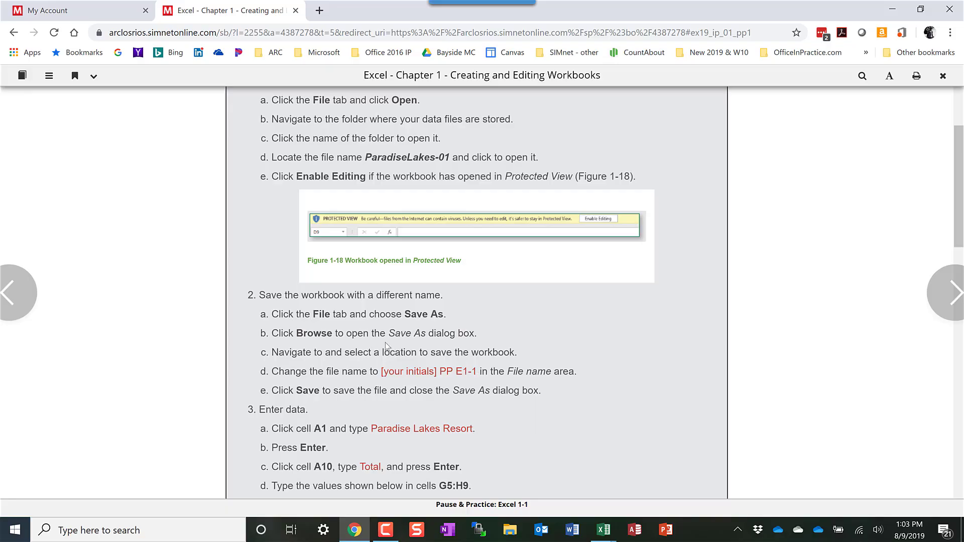
pyautogui.scroll(-3)
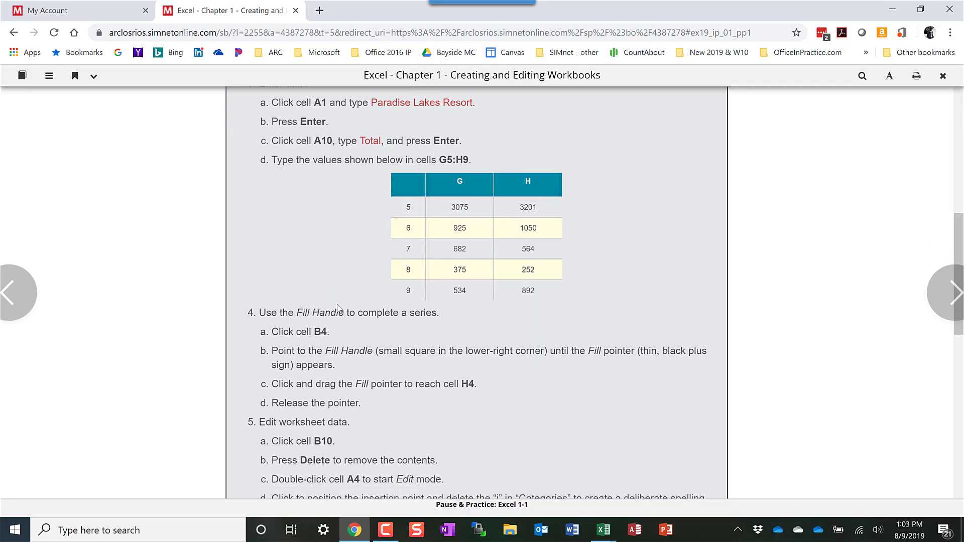
pyautogui.scroll(-3)
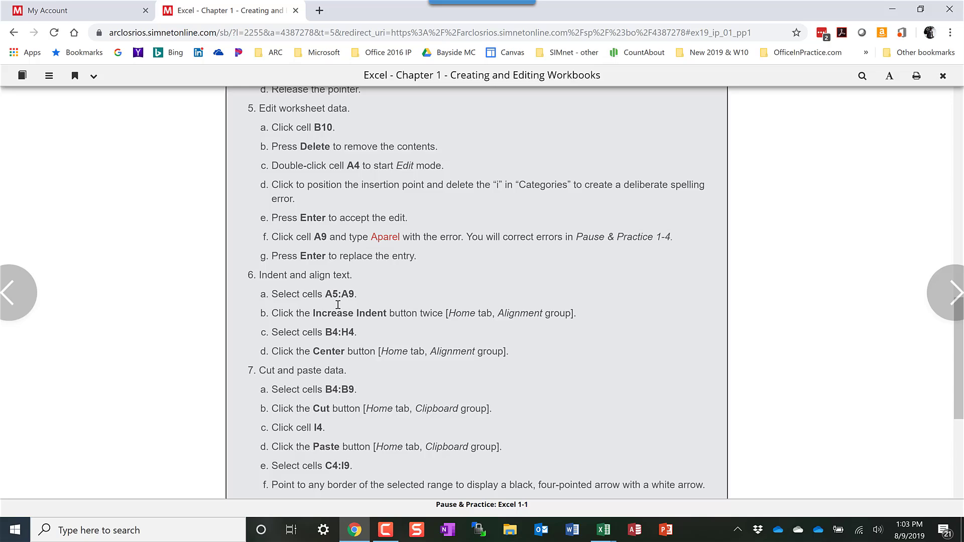
pyautogui.scroll(-3)
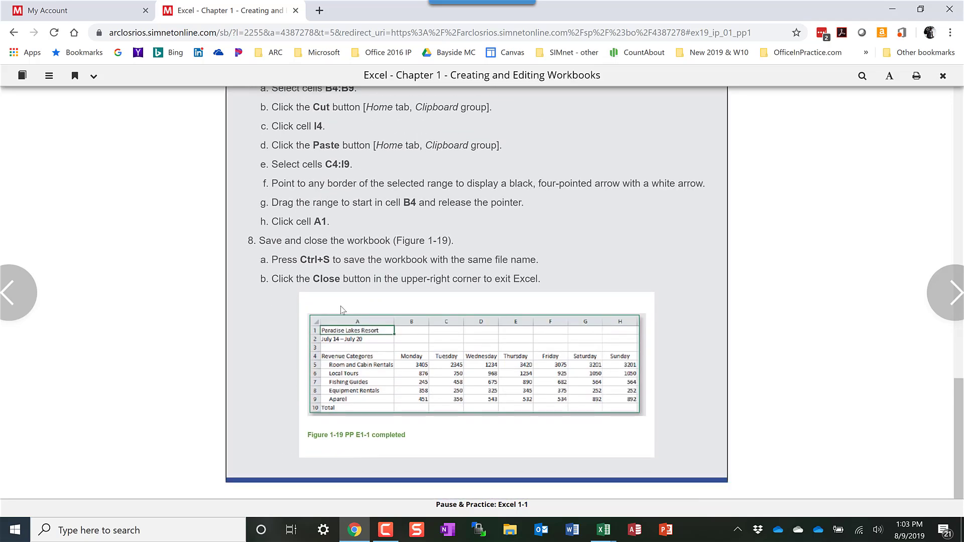
pyautogui.moveTo(468, 273)
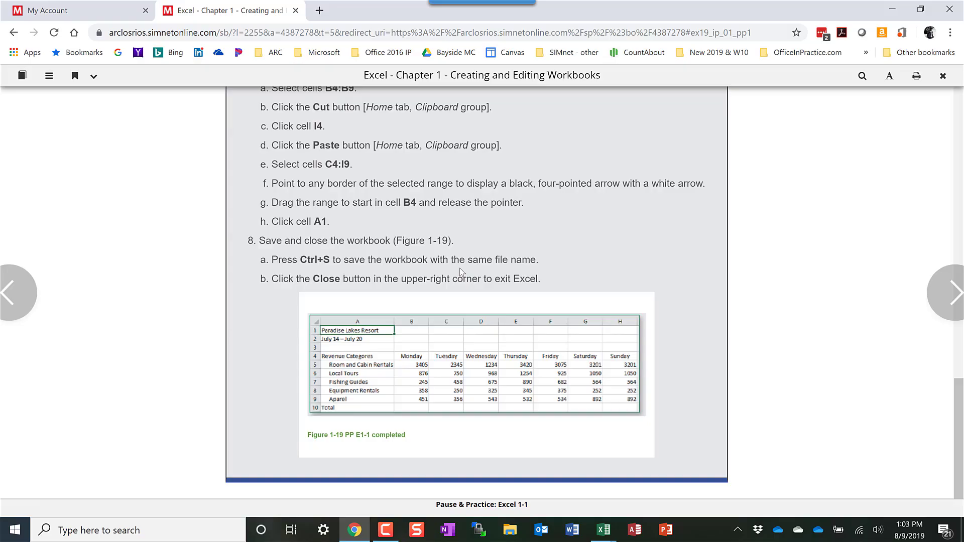
pyautogui.click(603, 529)
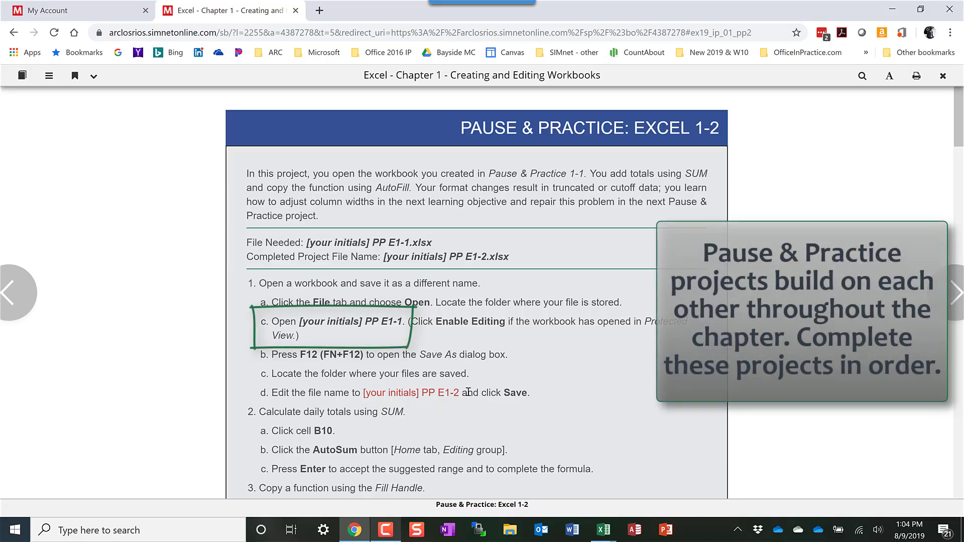
pyautogui.moveTo(446, 349)
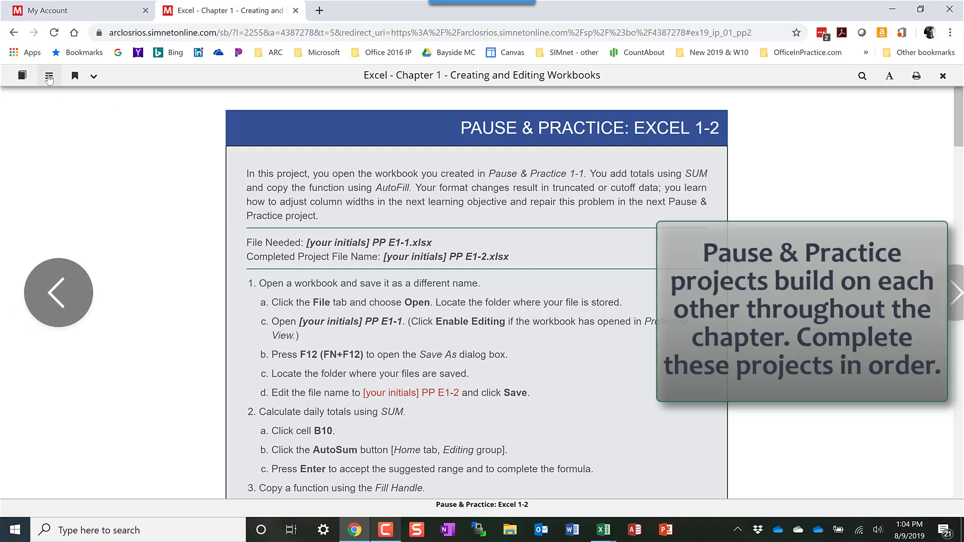
# Step: Use the contents list to jump to the Pause & Practice: Excel 1-4 project page
pyautogui.click(48, 76)
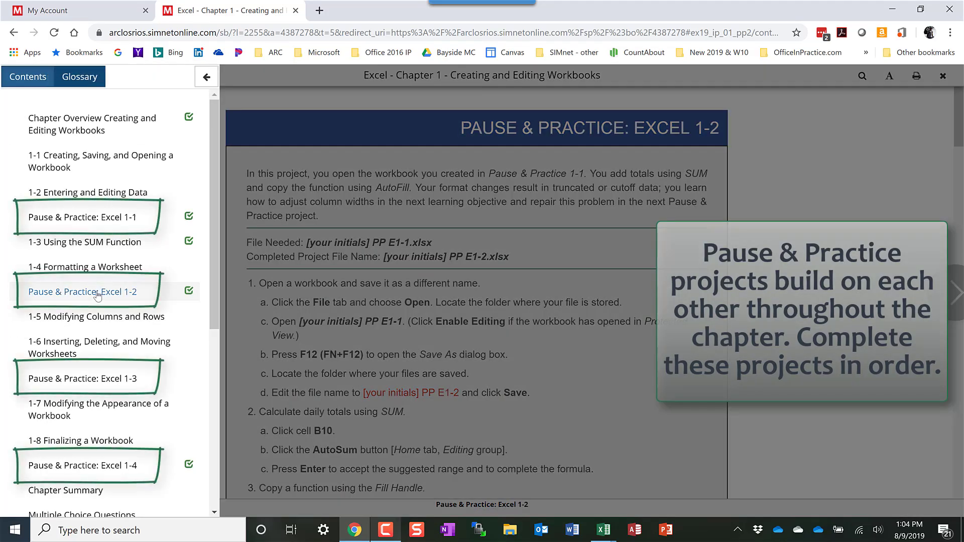
pyautogui.moveTo(82, 378)
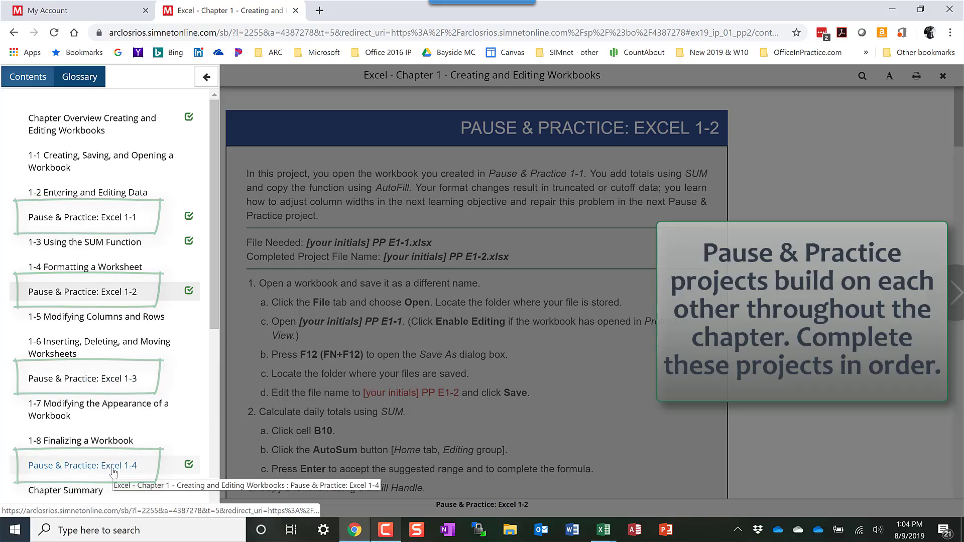
pyautogui.click(82, 465)
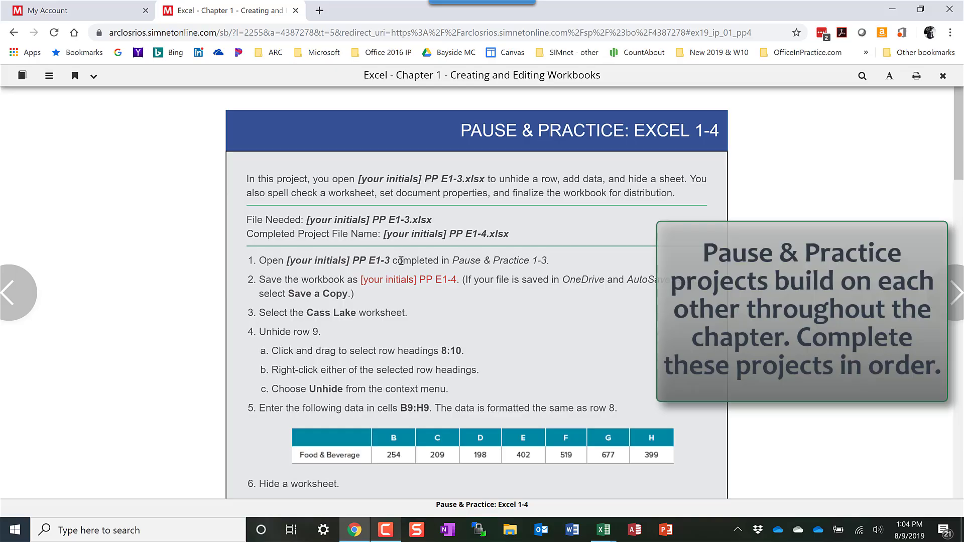
pyautogui.moveTo(427, 292)
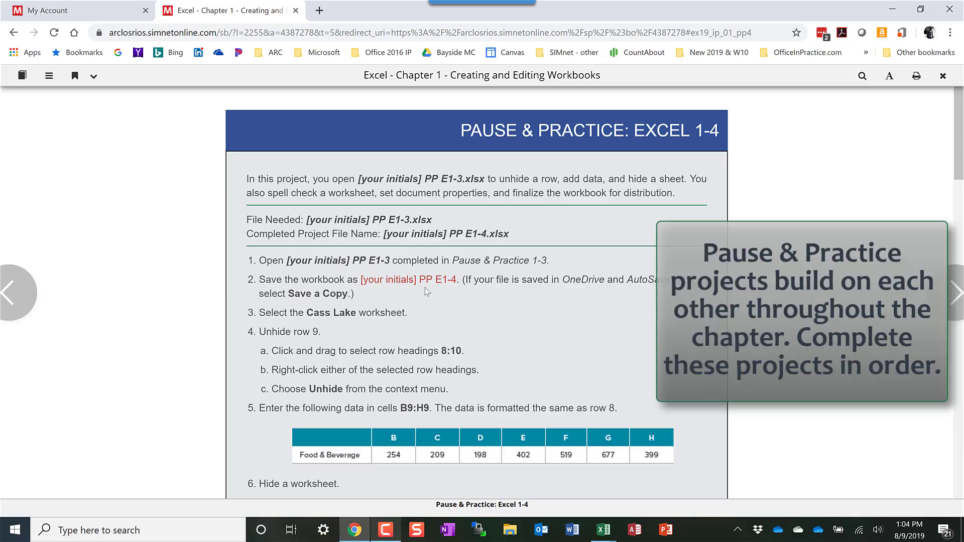
# Step: Read the Excel 1-4 steps to Figure 1-79 and bring up the PP E1-4 Paradise Lakes Resort workbook in Excel
pyautogui.scroll(-3)
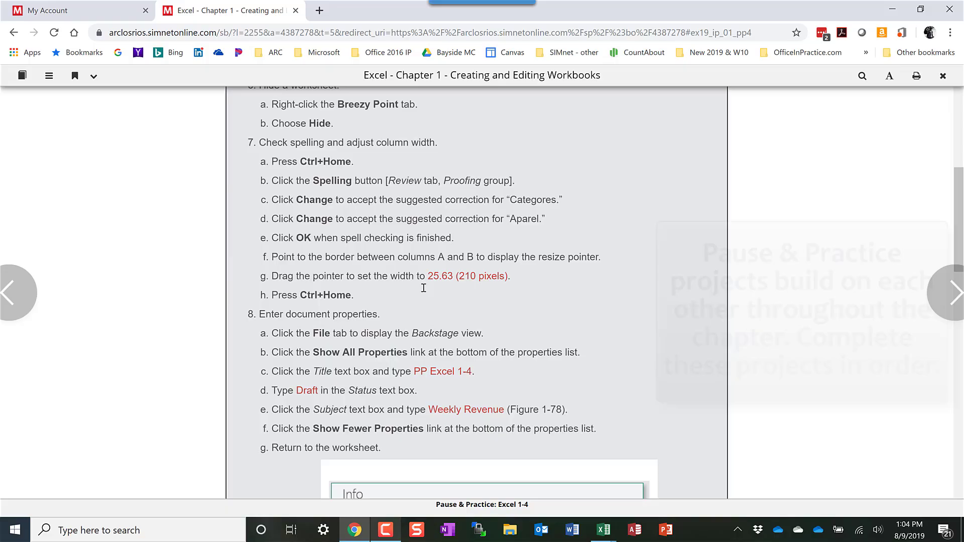
pyautogui.scroll(-3)
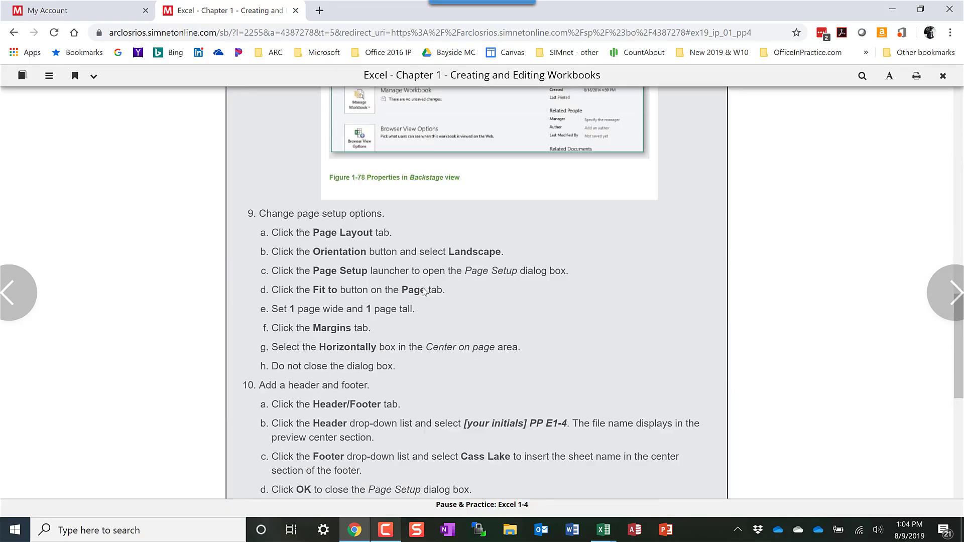
pyautogui.scroll(-3)
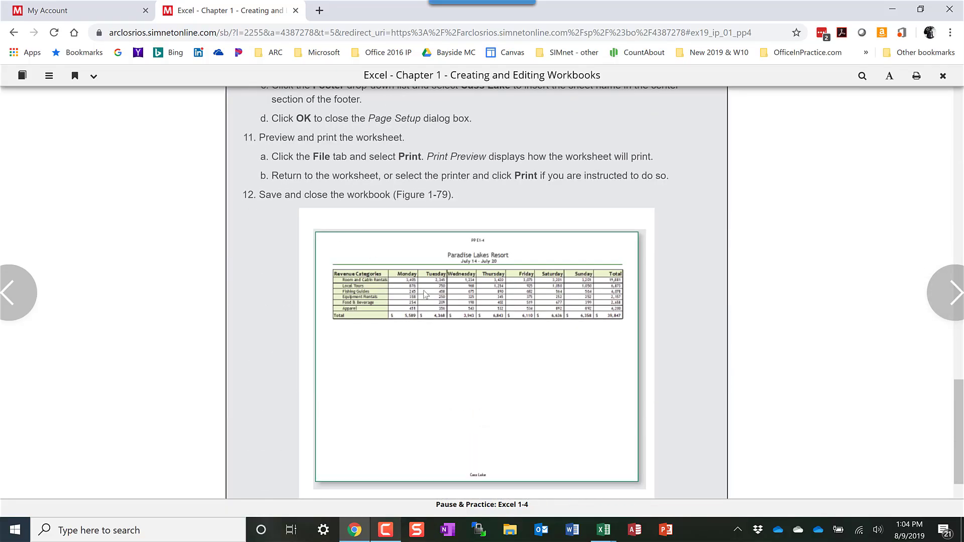
pyautogui.moveTo(408, 234)
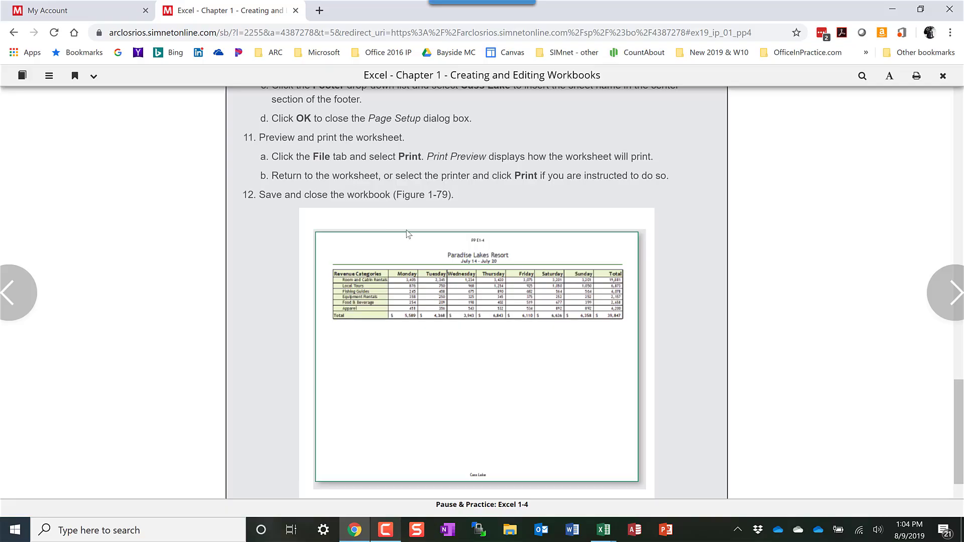
pyautogui.moveTo(424, 180)
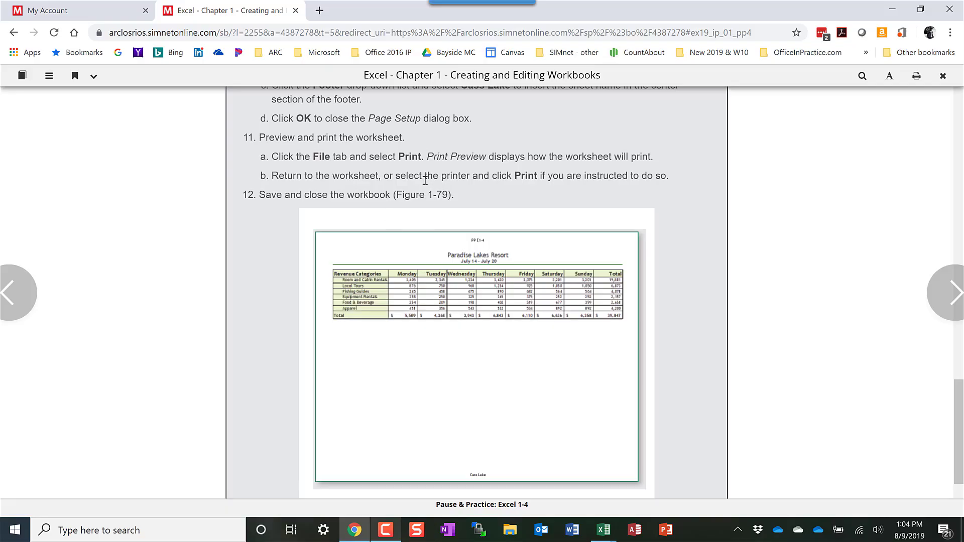
pyautogui.click(602, 529)
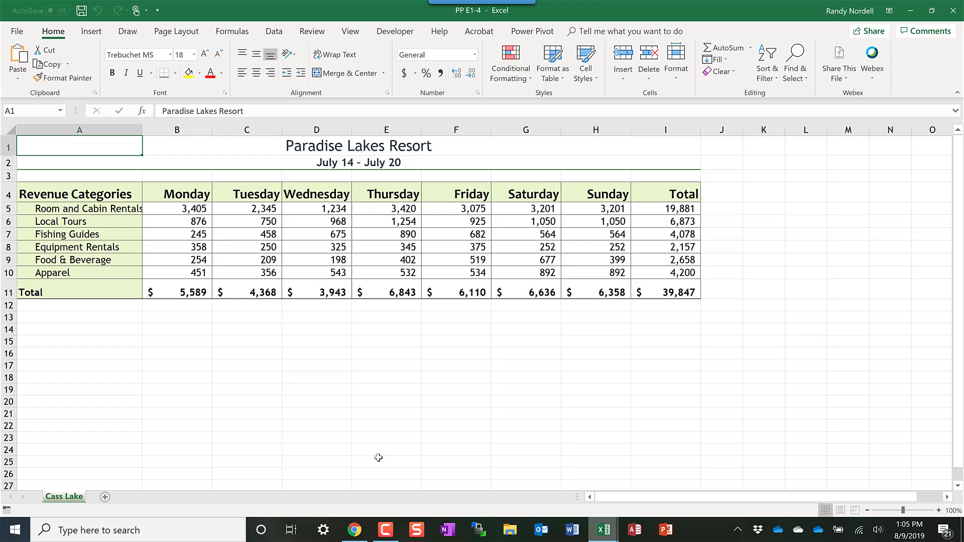